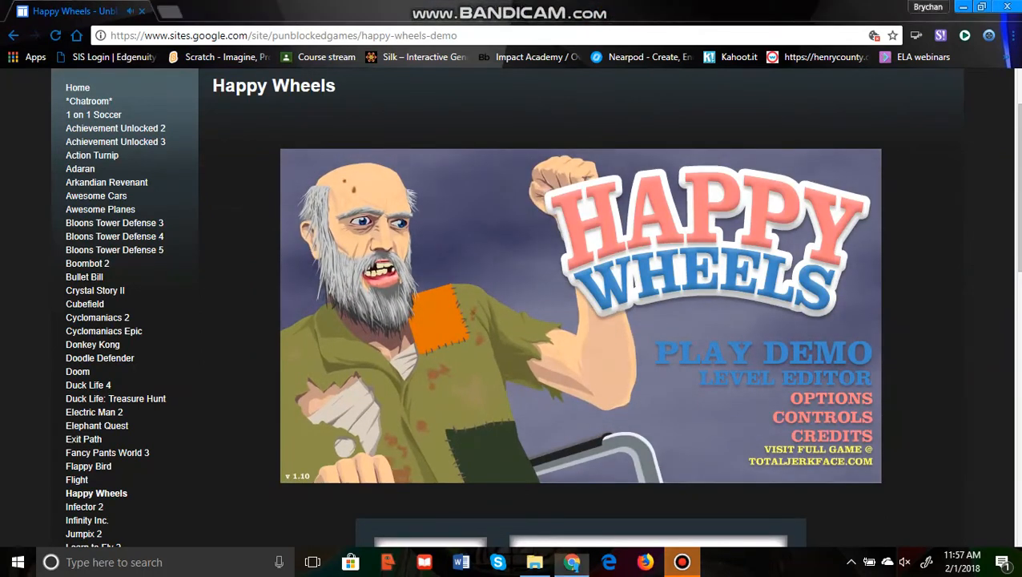
Step: Choose Obstacle Course? from Featured Levels and settle on the wheelchair old man after previewing other characters
{"action": "left_click", "coordinate": [770, 353]}
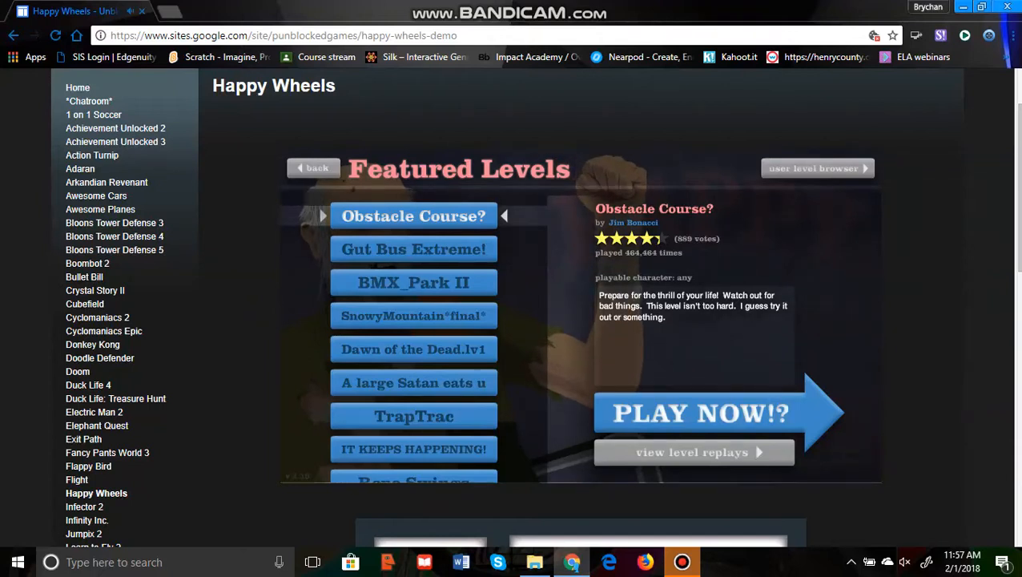
{"action": "left_click", "coordinate": [700, 413]}
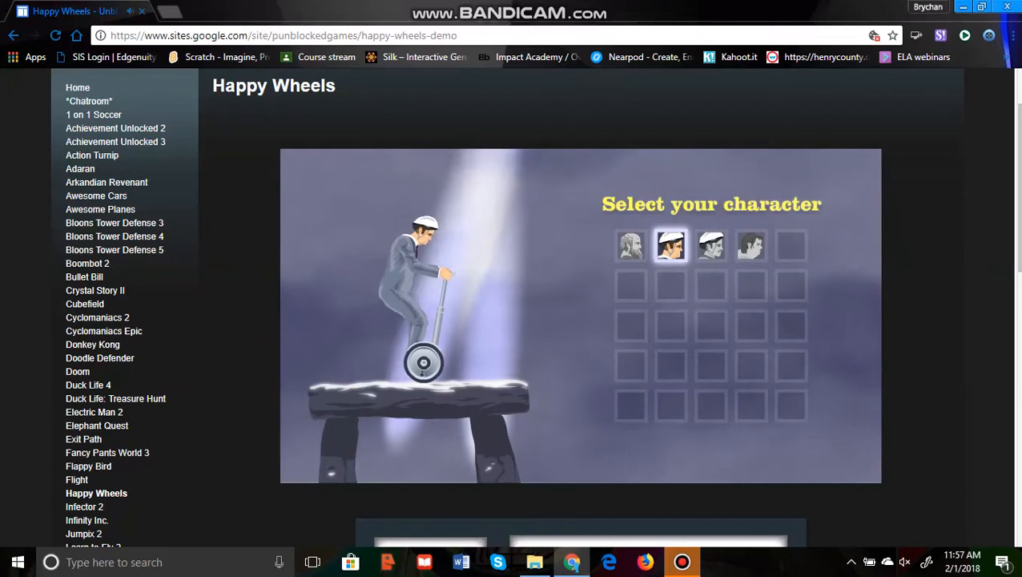
{"action": "left_click", "coordinate": [711, 247]}
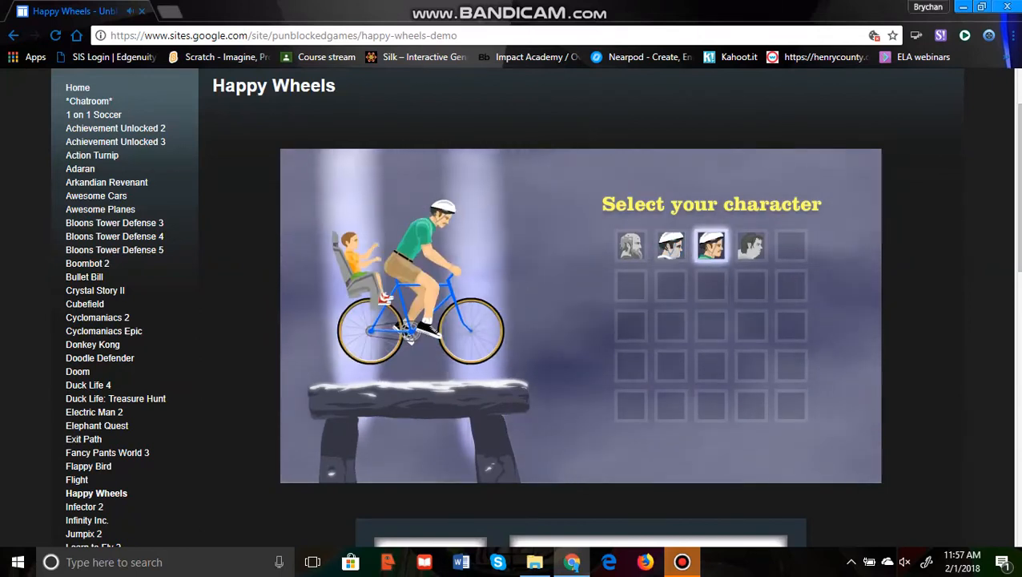
{"action": "left_click", "coordinate": [670, 247]}
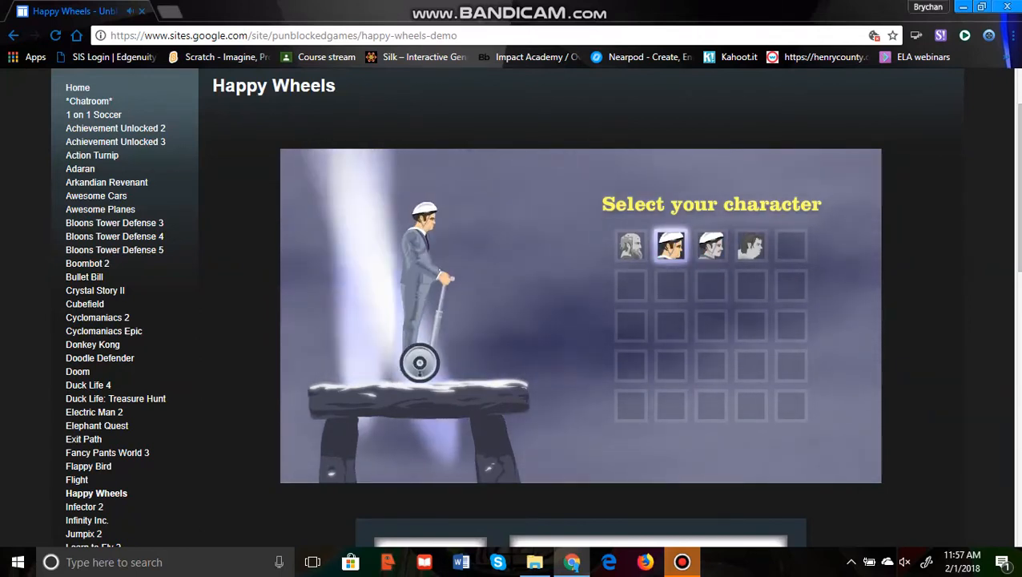
{"action": "left_click", "coordinate": [631, 245]}
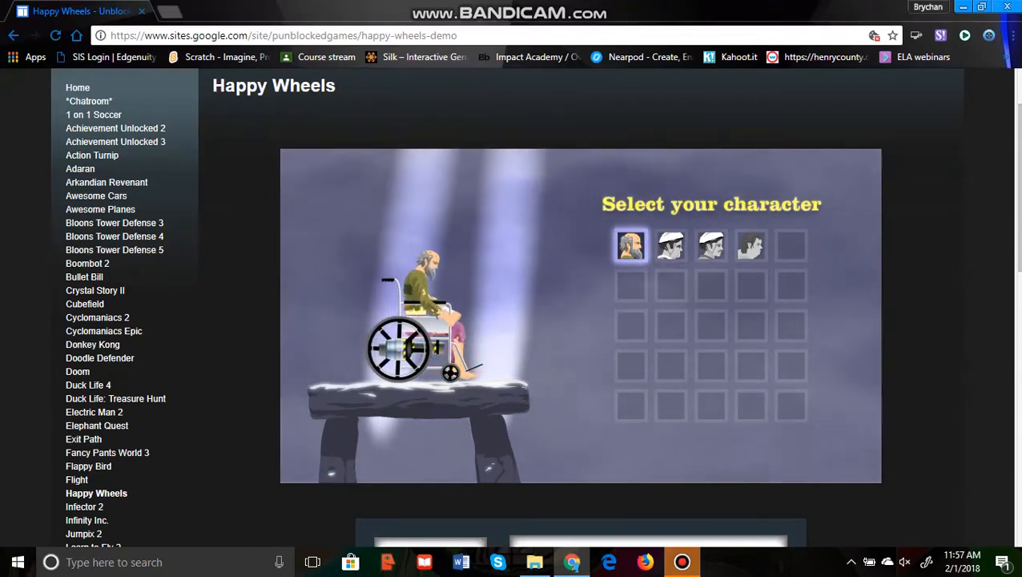
Step: Start the run and restart after each crash until Obstacle Course? ends in Victory at 29.83 seconds
{"action": "left_click", "coordinate": [670, 245]}
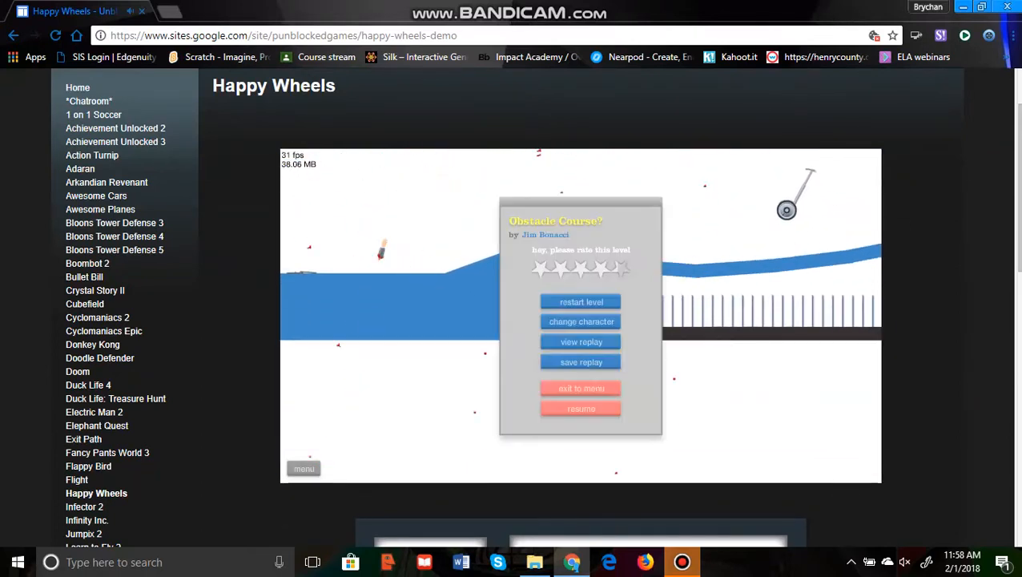
{"action": "left_click", "coordinate": [581, 408]}
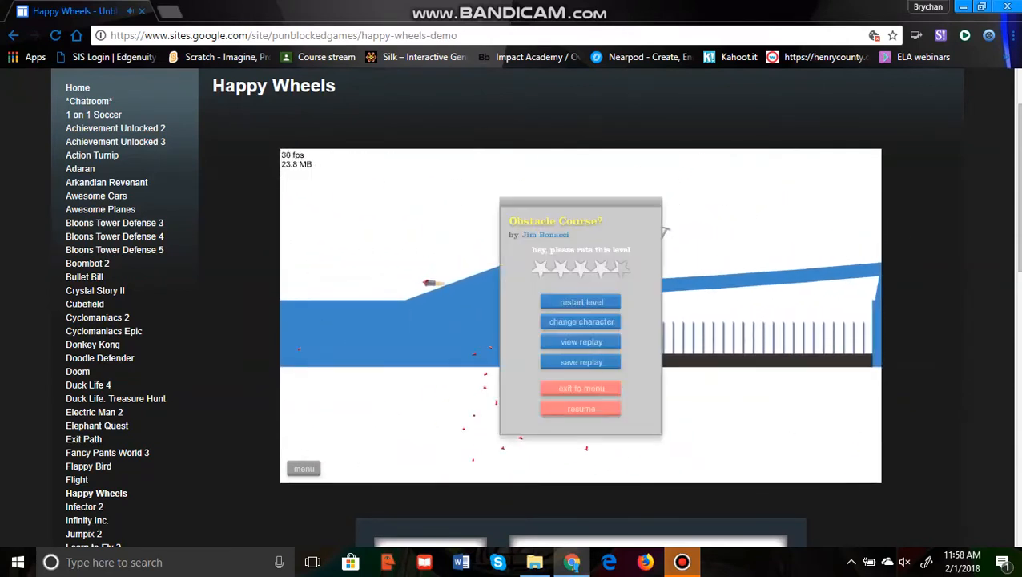
{"action": "left_click", "coordinate": [582, 408]}
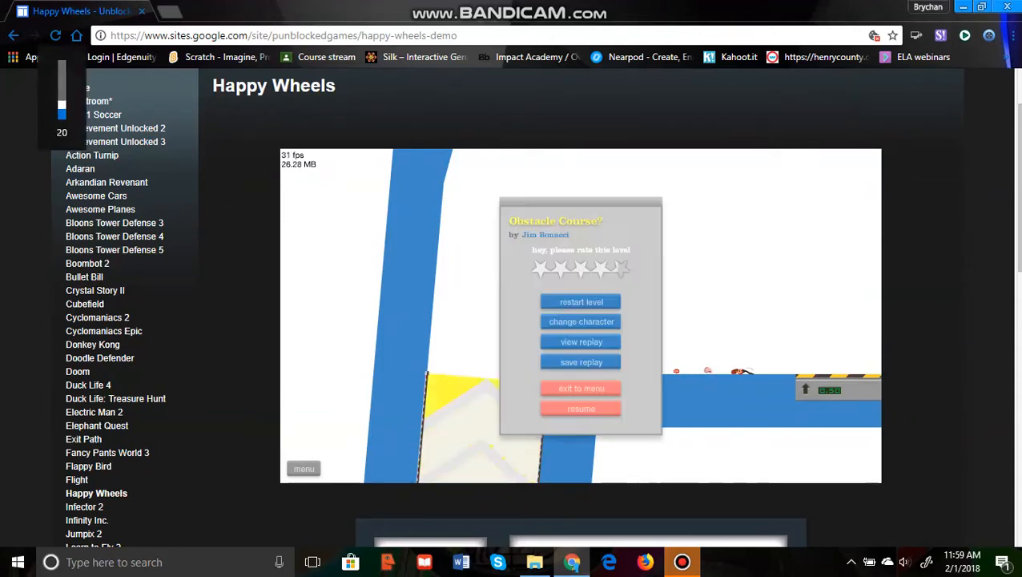
{"action": "left_click", "coordinate": [581, 408]}
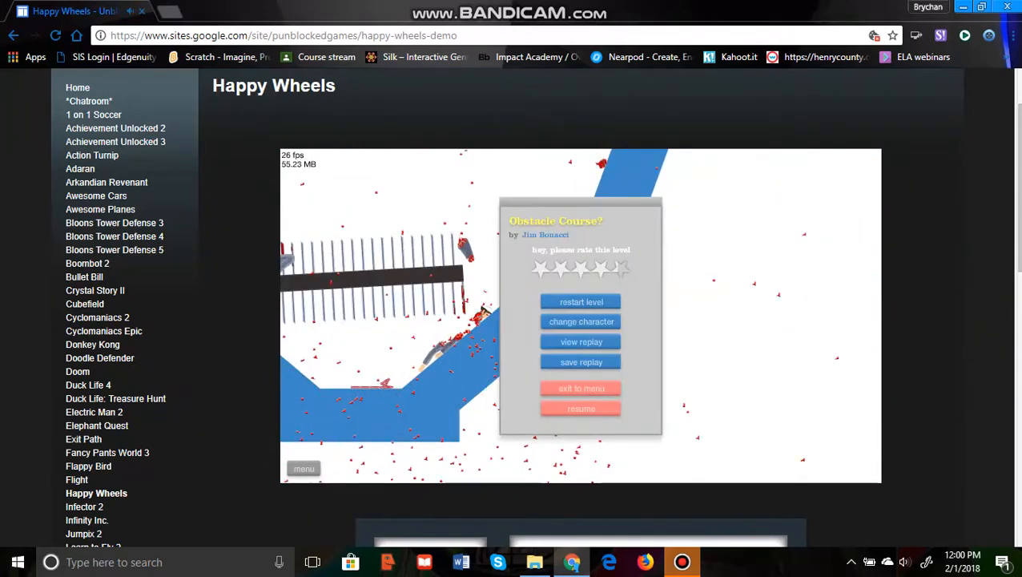
{"action": "left_click", "coordinate": [581, 301]}
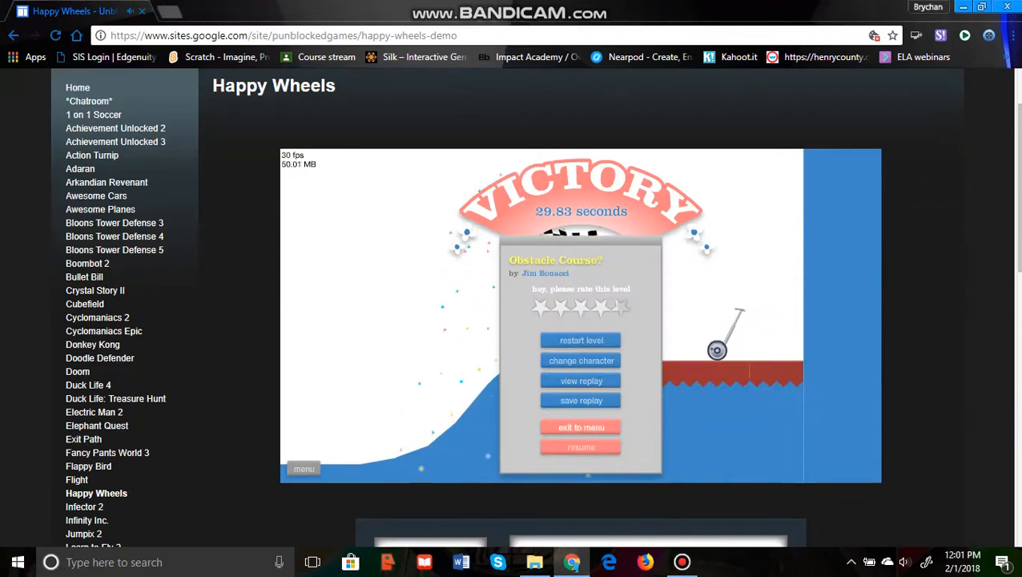
Step: Exit to the menu and launch Gut Bus Extreme! keeping the wheelchair character
{"action": "left_click", "coordinate": [582, 426]}
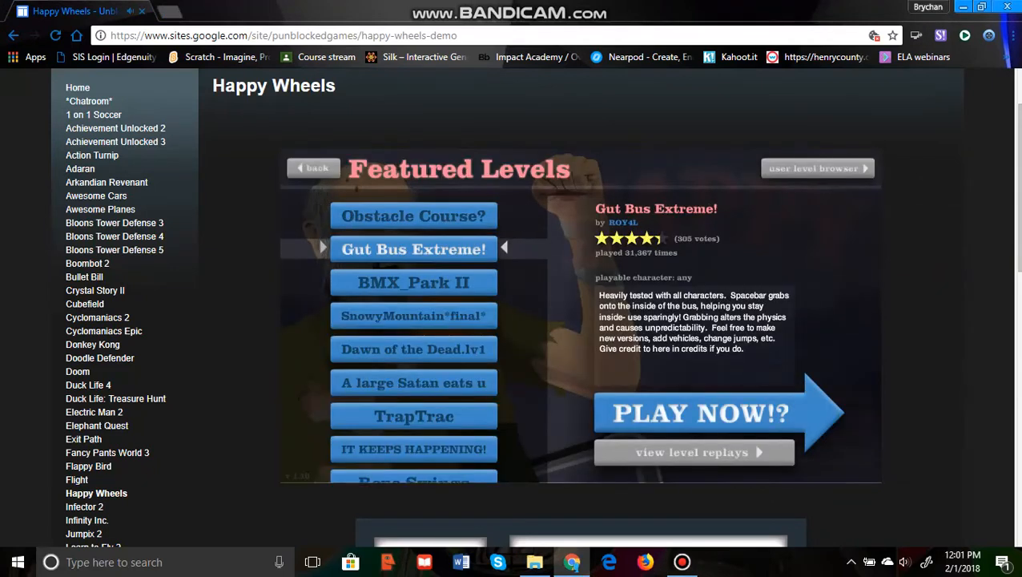
{"action": "left_click", "coordinate": [698, 413]}
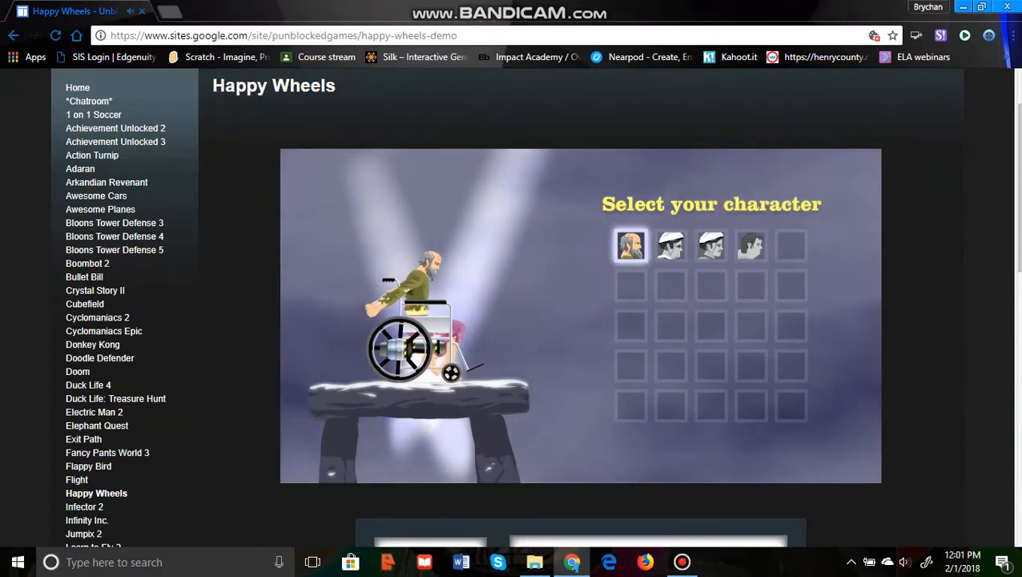
{"action": "left_click", "coordinate": [669, 245]}
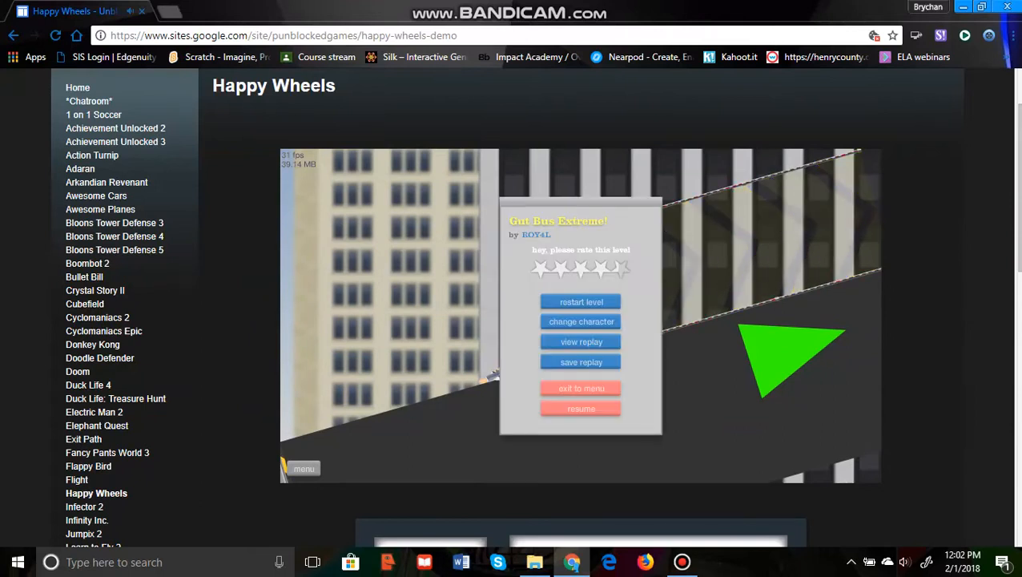
Step: Quit to Featured Levels, launch BMX_Park II and restart it after each crash
{"action": "left_click", "coordinate": [581, 388]}
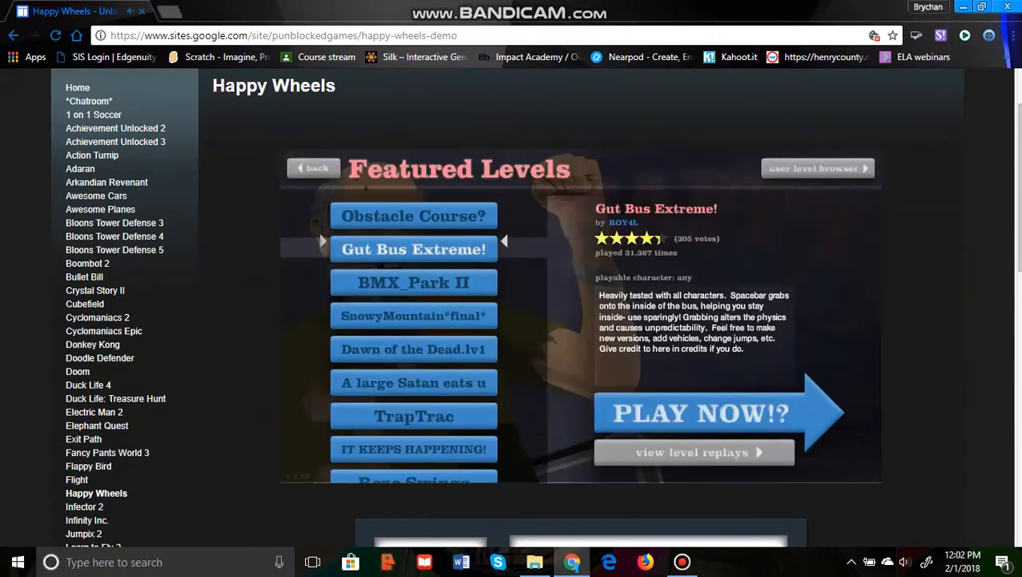
{"action": "left_click", "coordinate": [413, 282]}
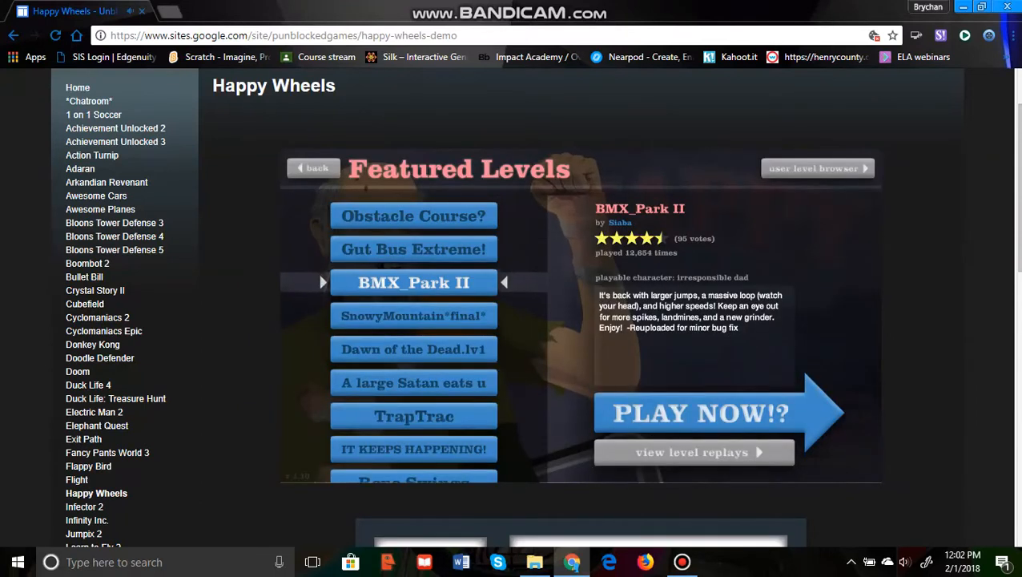
{"action": "left_click", "coordinate": [699, 413]}
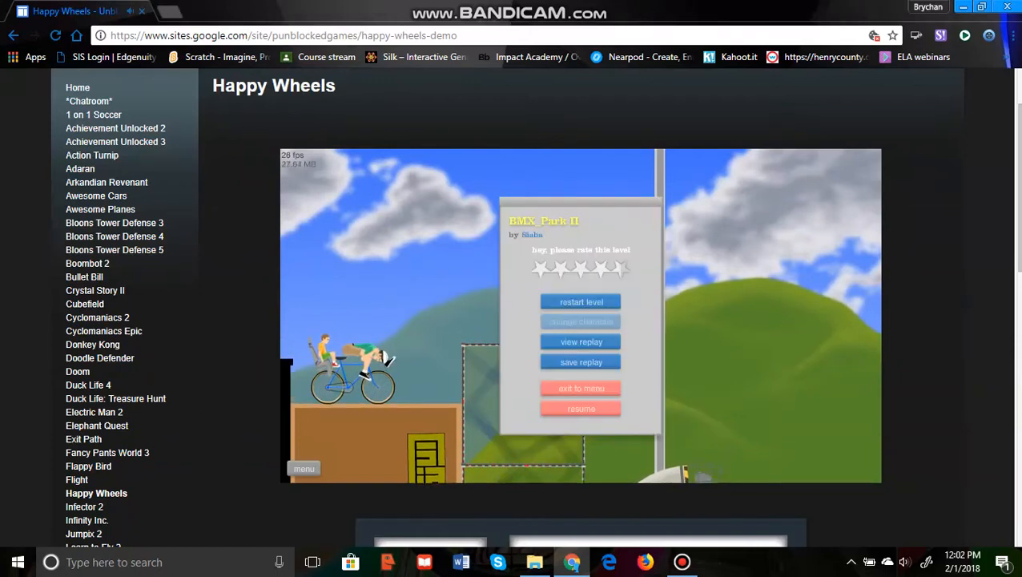
{"action": "left_click", "coordinate": [581, 409]}
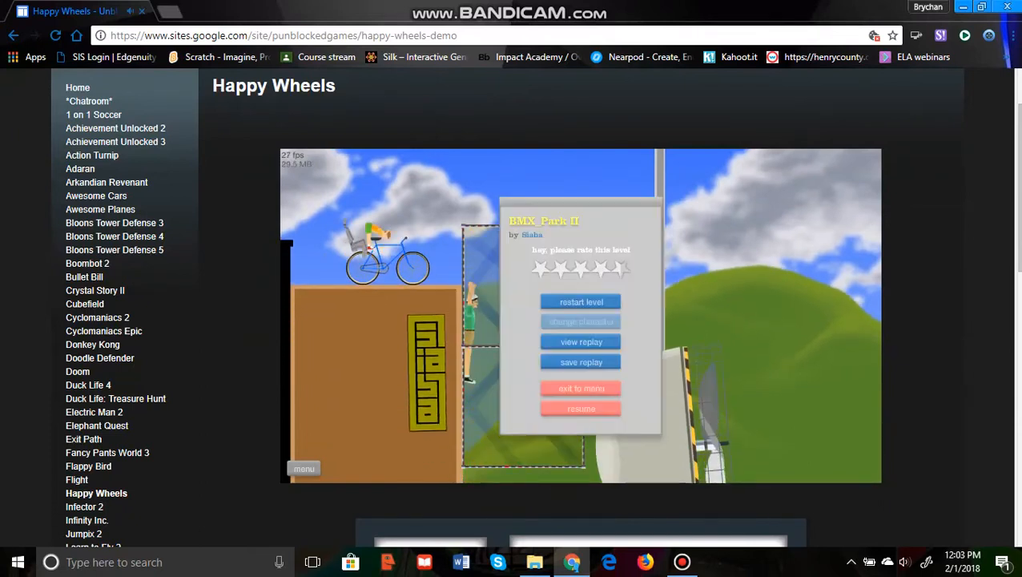
{"action": "left_click", "coordinate": [582, 408]}
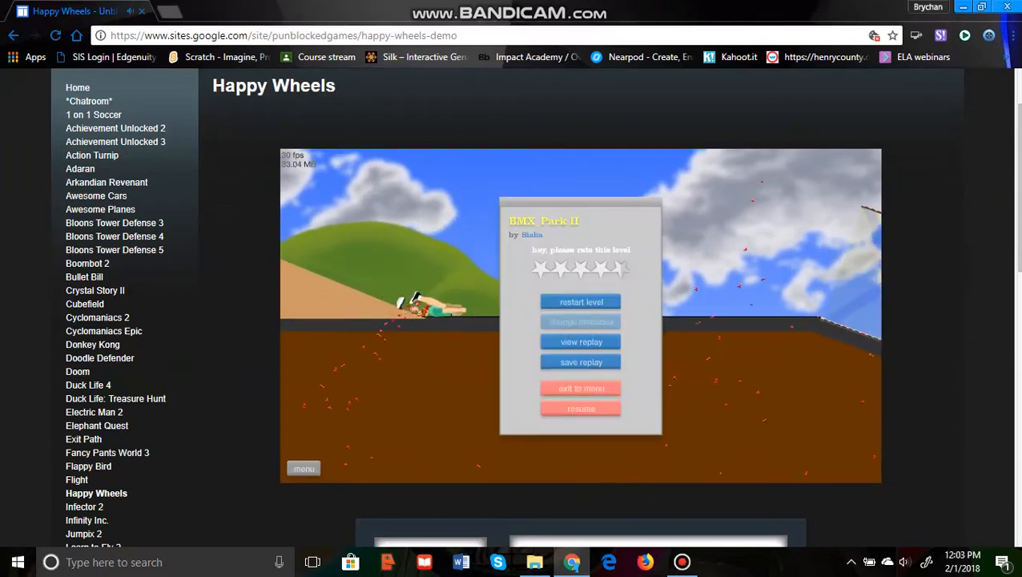
{"action": "left_click", "coordinate": [582, 408]}
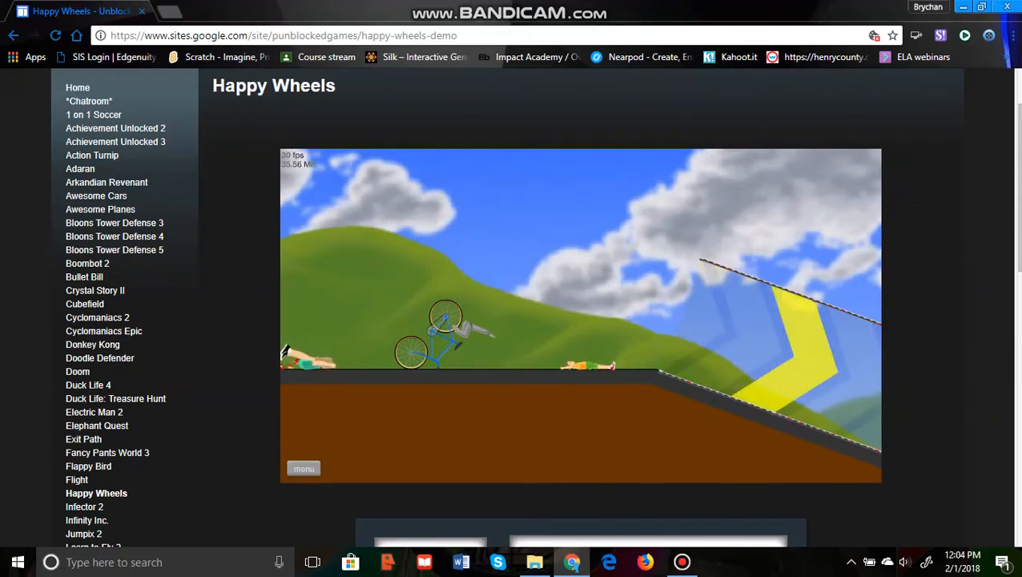
Step: Bring up Bandicam, restart the recording as a new clip and return to the game
{"action": "left_click", "coordinate": [681, 561]}
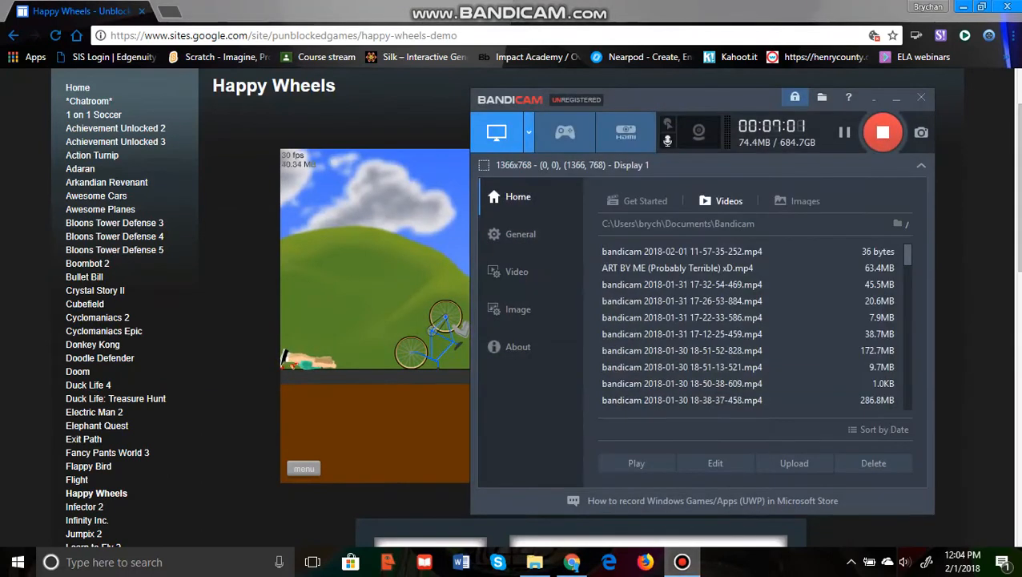
{"action": "left_click", "coordinate": [881, 132]}
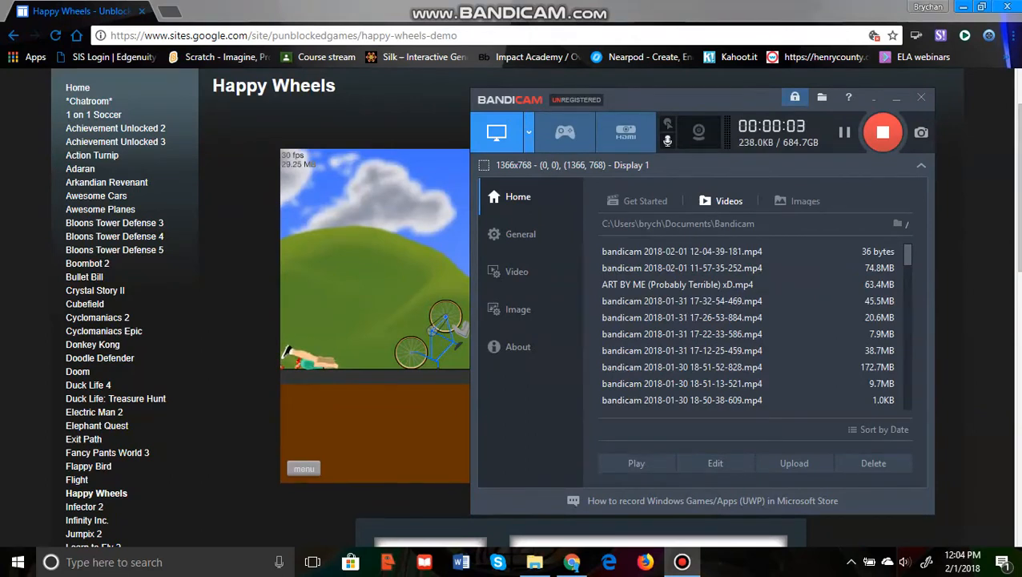
{"action": "left_click", "coordinate": [920, 98]}
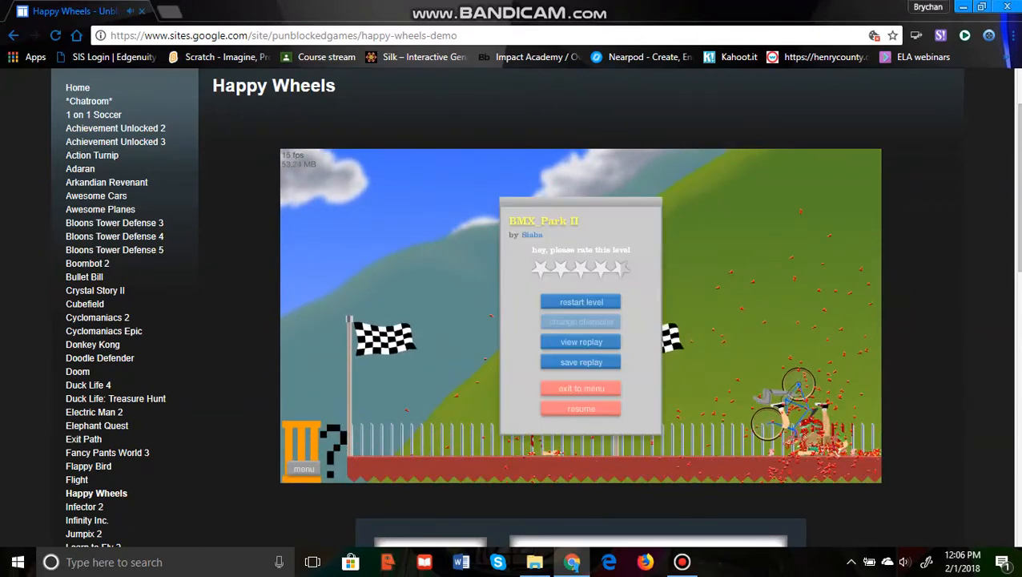
Step: After reaching the BMX_Park II finish flags, exit to the Featured Levels list
{"action": "left_click", "coordinate": [582, 390]}
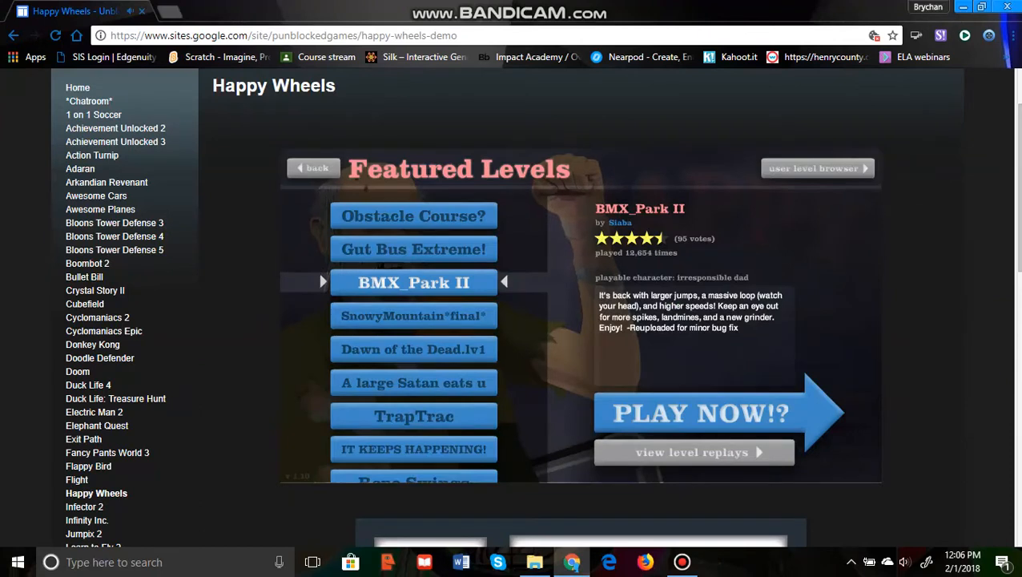
Step: Launch SnowyMountain*final*, play briefly, then exit back to Featured Levels
{"action": "left_click", "coordinate": [414, 314]}
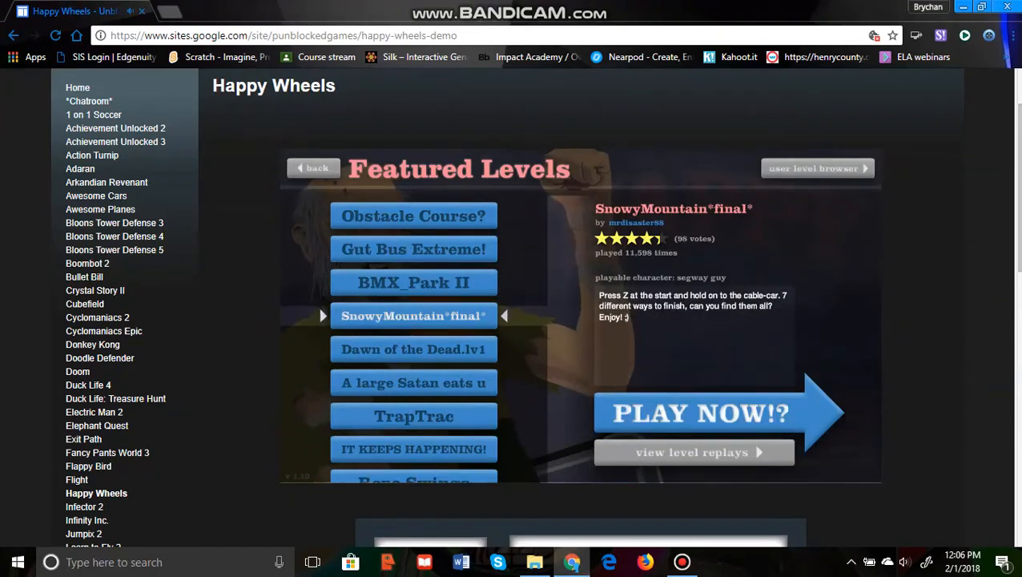
{"action": "left_click", "coordinate": [701, 414]}
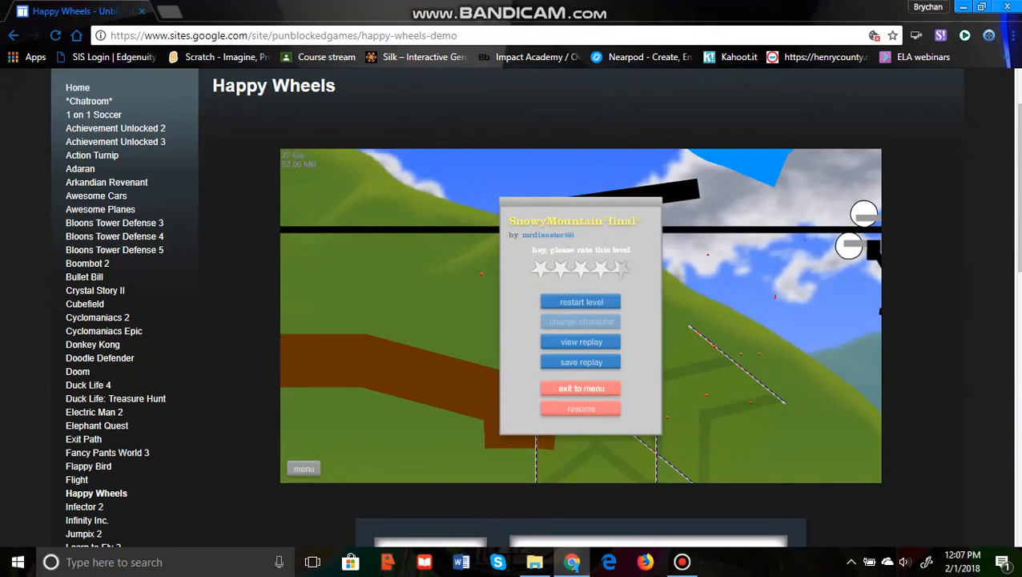
{"action": "left_click", "coordinate": [581, 387]}
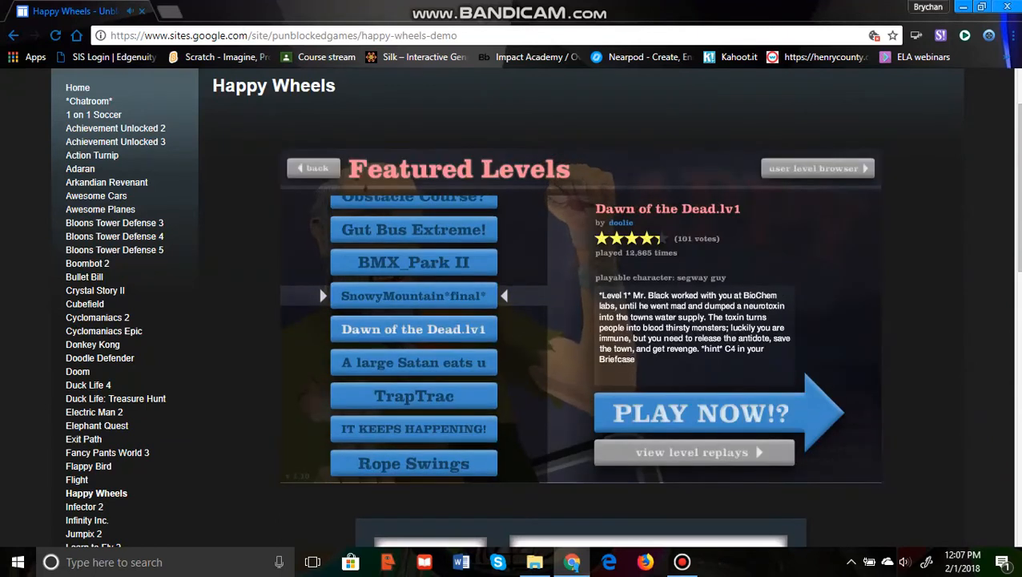
Step: Launch Dawn of the Dead.lv1, play briefly, then exit back to Featured Levels
{"action": "left_click", "coordinate": [702, 413]}
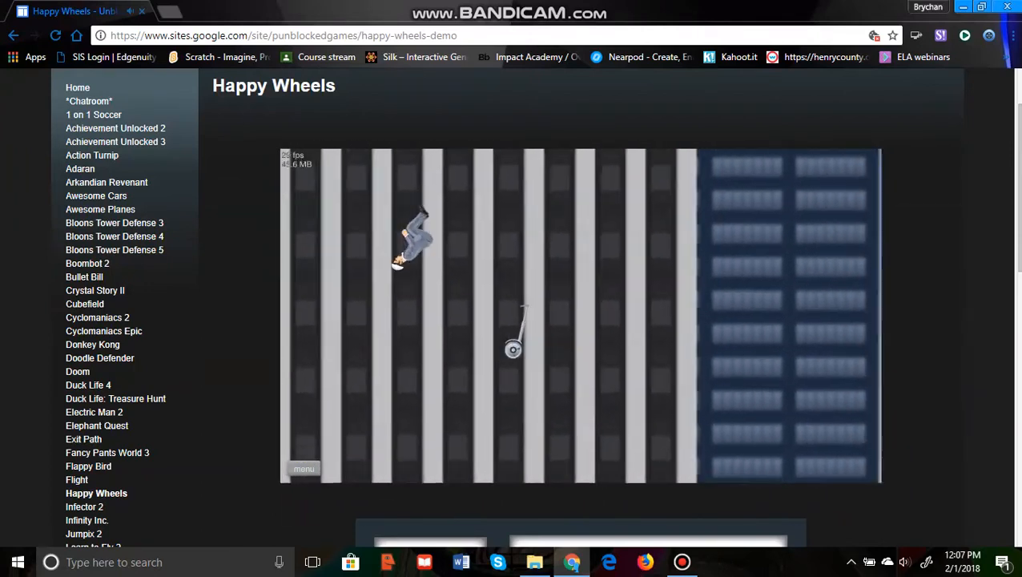
{"action": "left_click", "coordinate": [16, 561]}
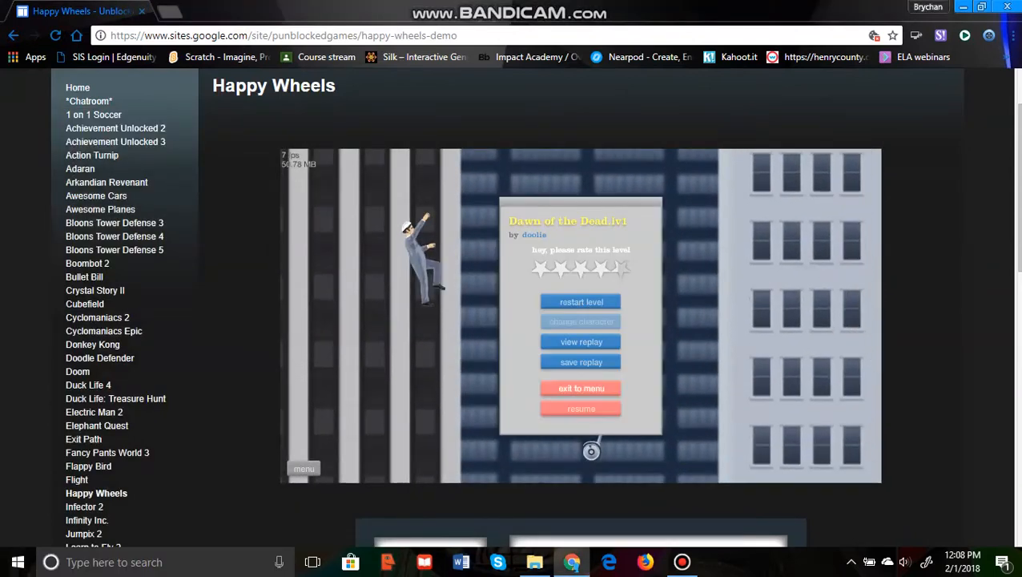
{"action": "left_click", "coordinate": [581, 387]}
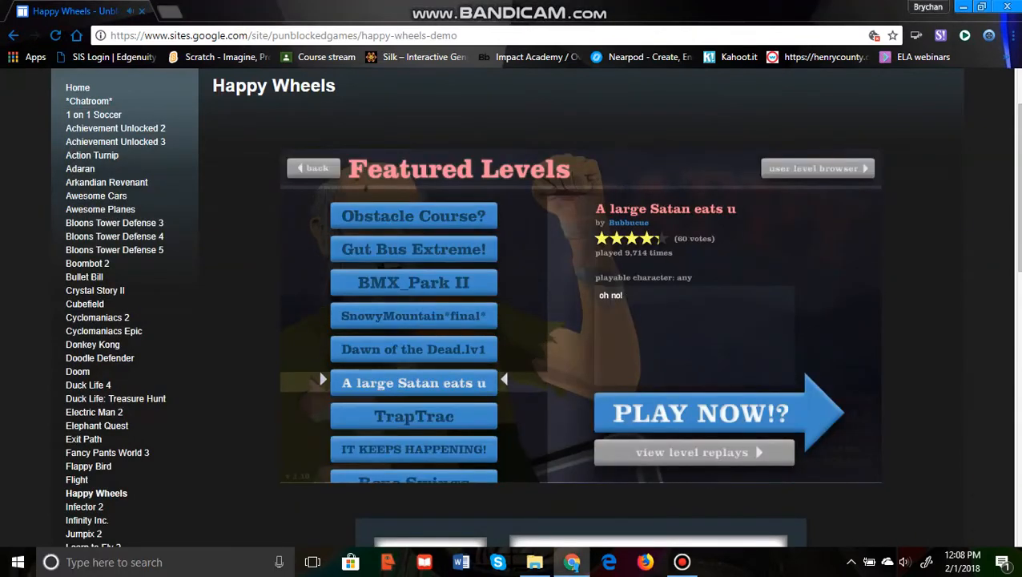
Step: Launch A large Satan eats u with the wheelchair character, restart it several times, then go to change character
{"action": "left_click", "coordinate": [699, 413]}
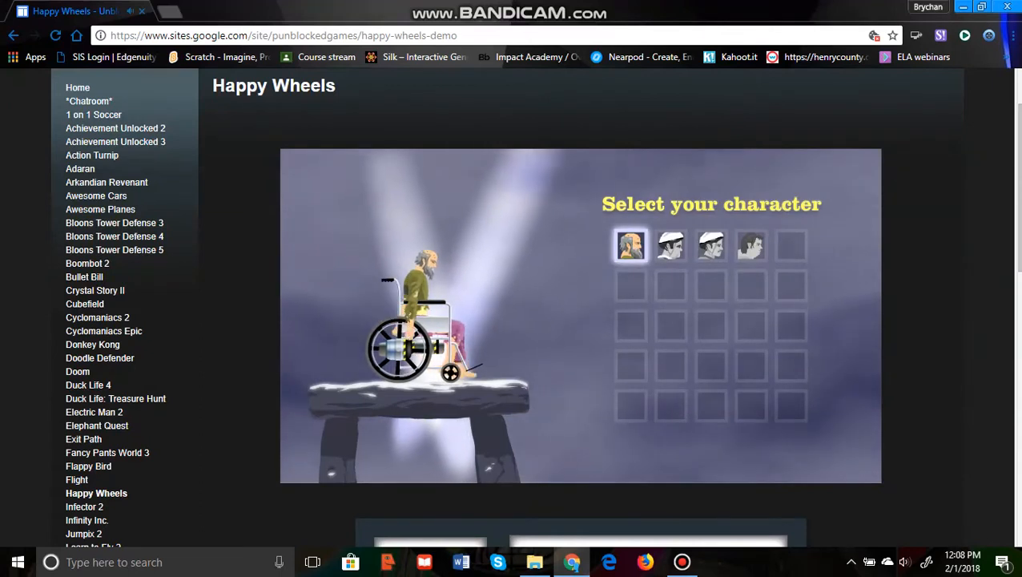
{"action": "left_click", "coordinate": [669, 245]}
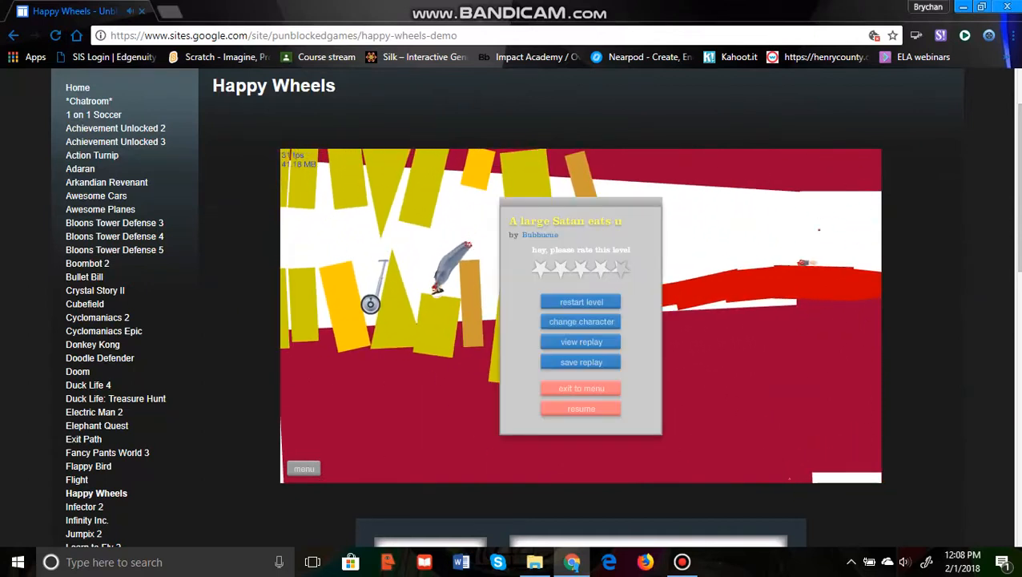
{"action": "left_click", "coordinate": [582, 301]}
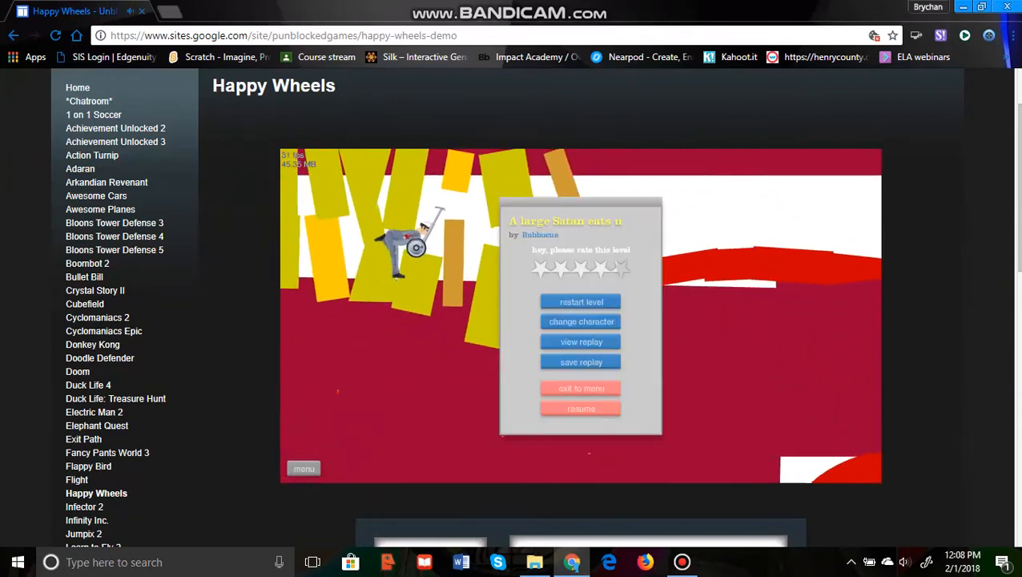
{"action": "left_click", "coordinate": [582, 409]}
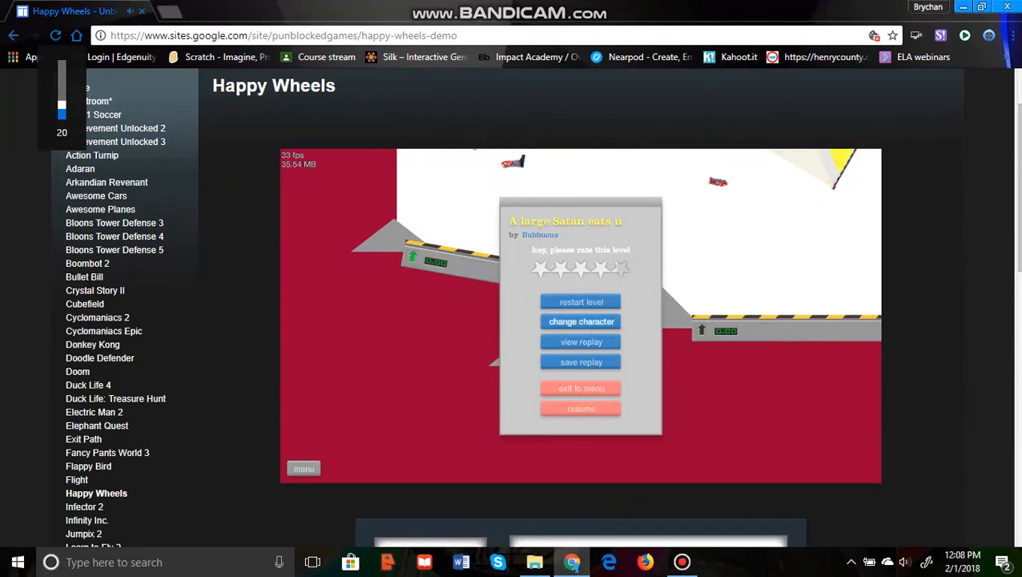
{"action": "left_click", "coordinate": [582, 301]}
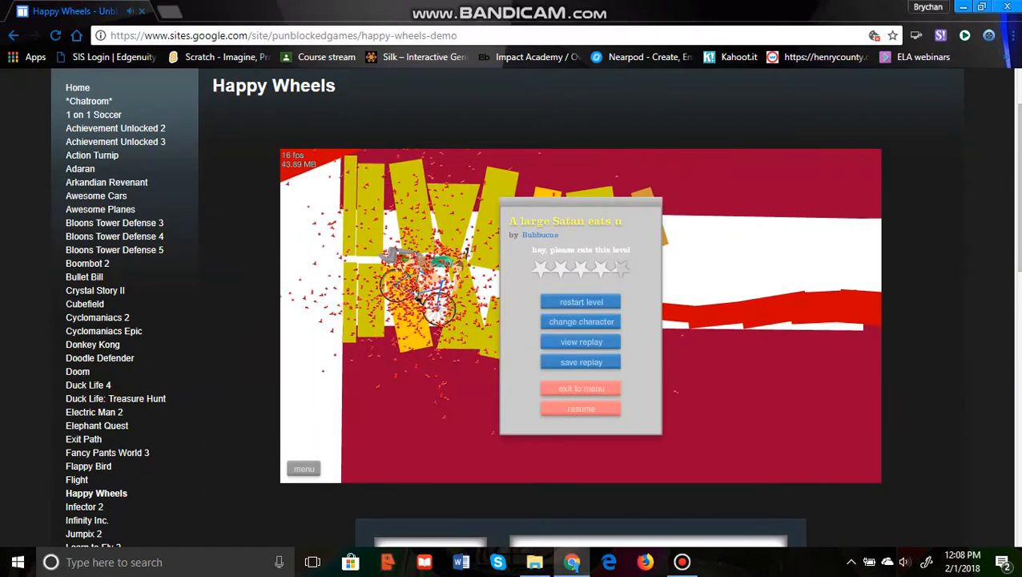
{"action": "left_click", "coordinate": [581, 302]}
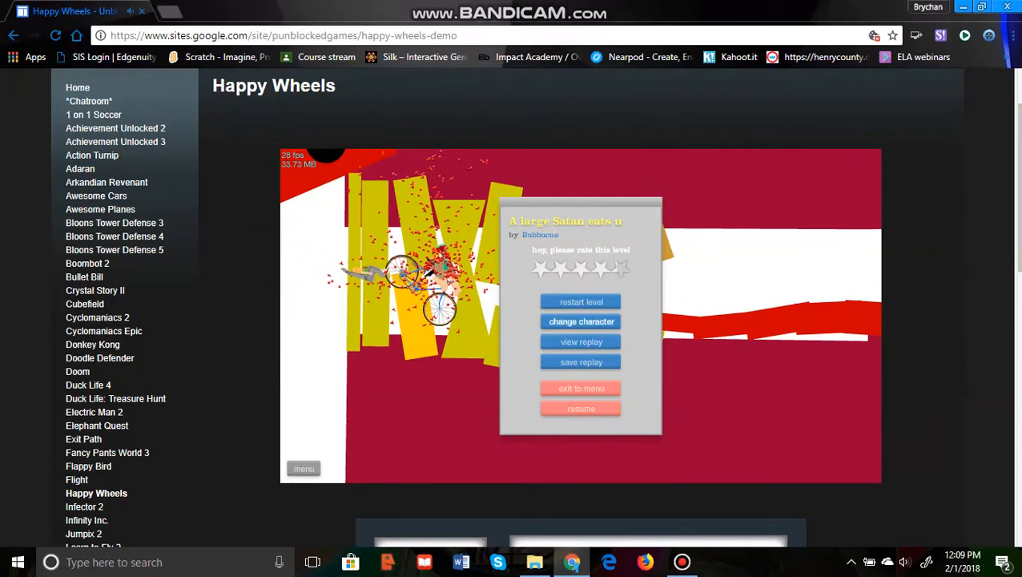
{"action": "left_click", "coordinate": [581, 320]}
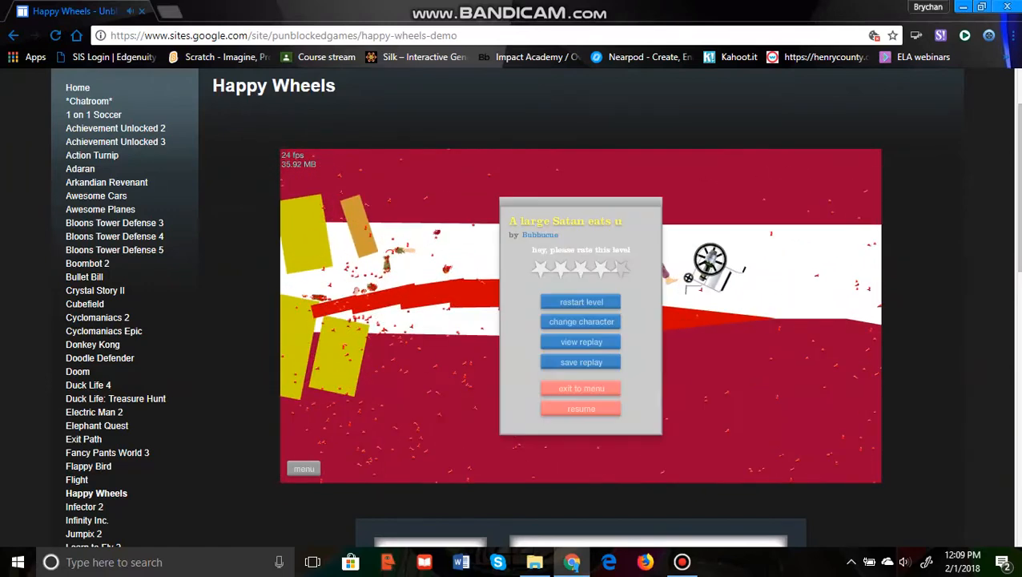
{"action": "left_click", "coordinate": [582, 320]}
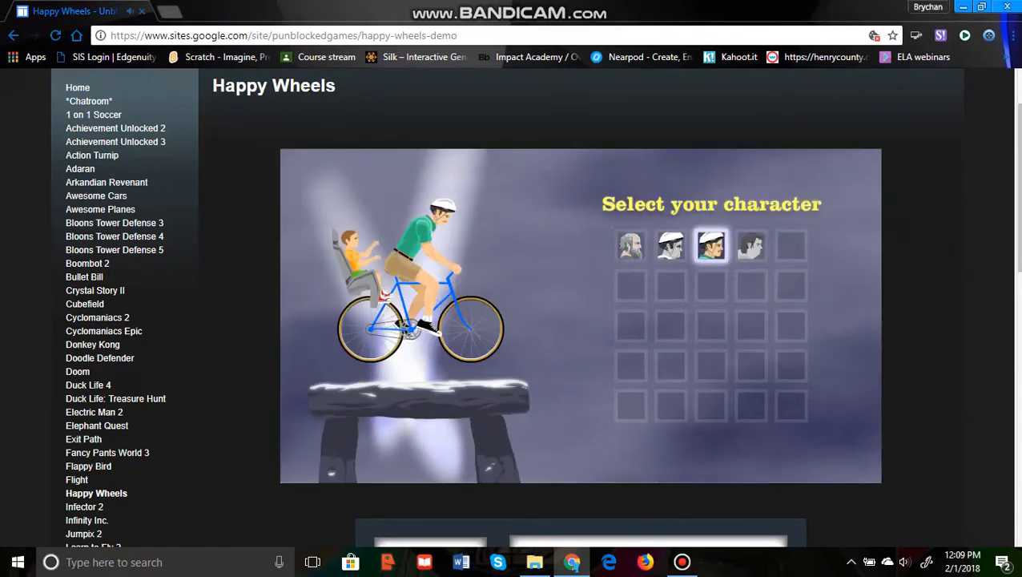
Step: Preview the scooter rider, replay the level as the cyclist dad, then exit to Featured Levels
{"action": "left_click", "coordinate": [750, 245]}
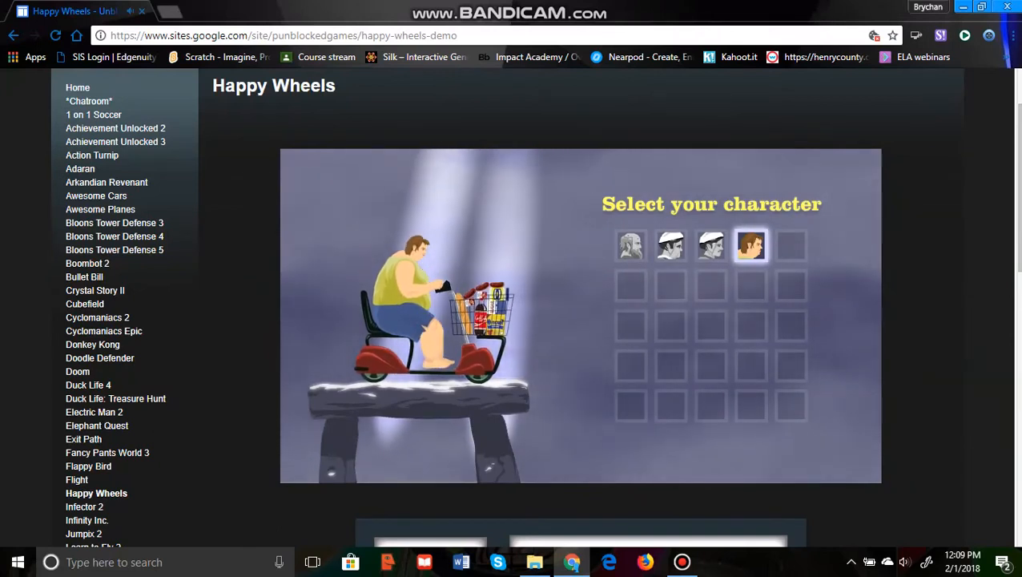
{"action": "left_click", "coordinate": [711, 245]}
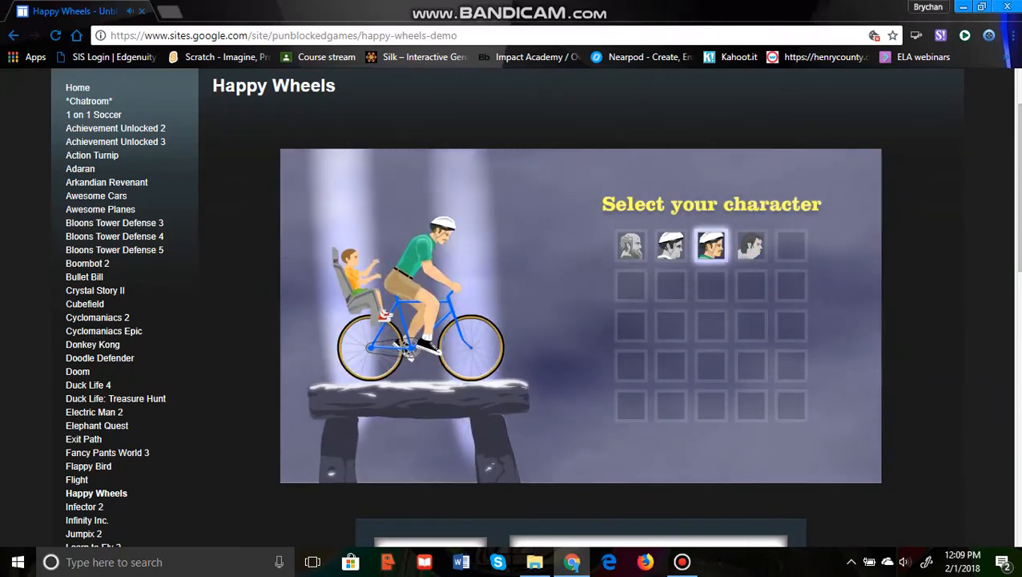
{"action": "left_click", "coordinate": [711, 247]}
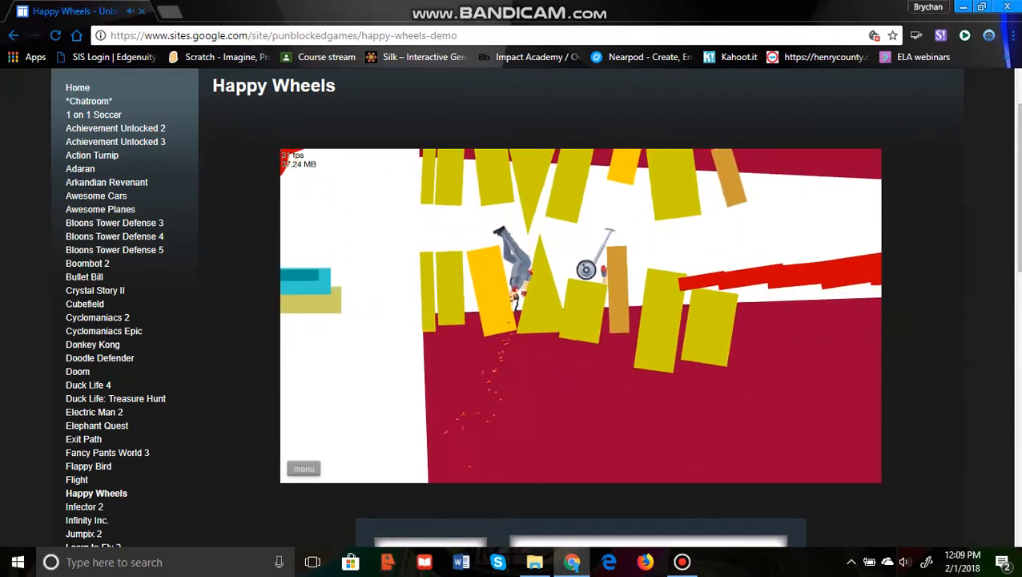
{"action": "left_click", "coordinate": [305, 468]}
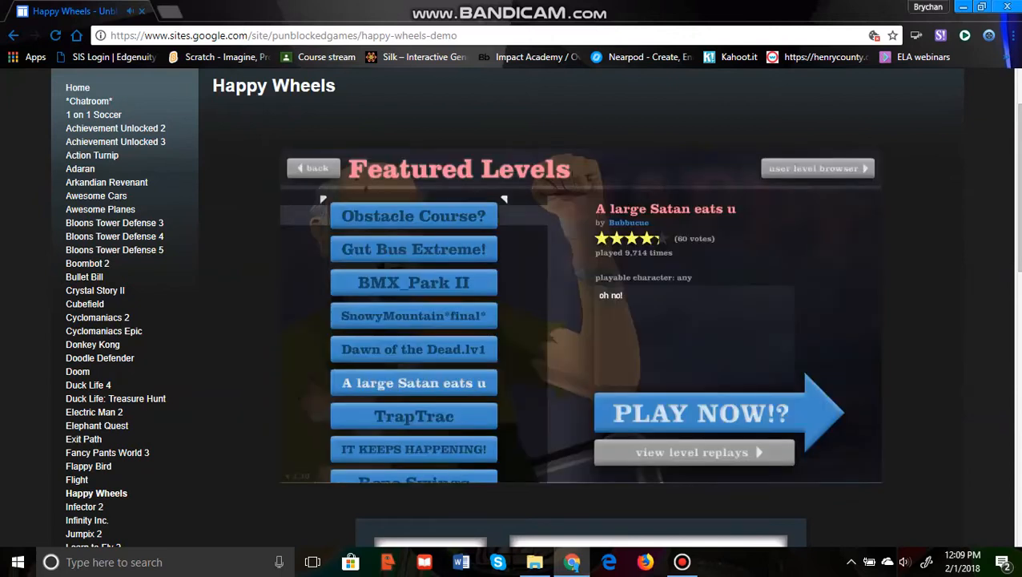
Step: Launch TrapTrac from Featured Levels and play until its level menu appears
{"action": "left_click", "coordinate": [413, 415]}
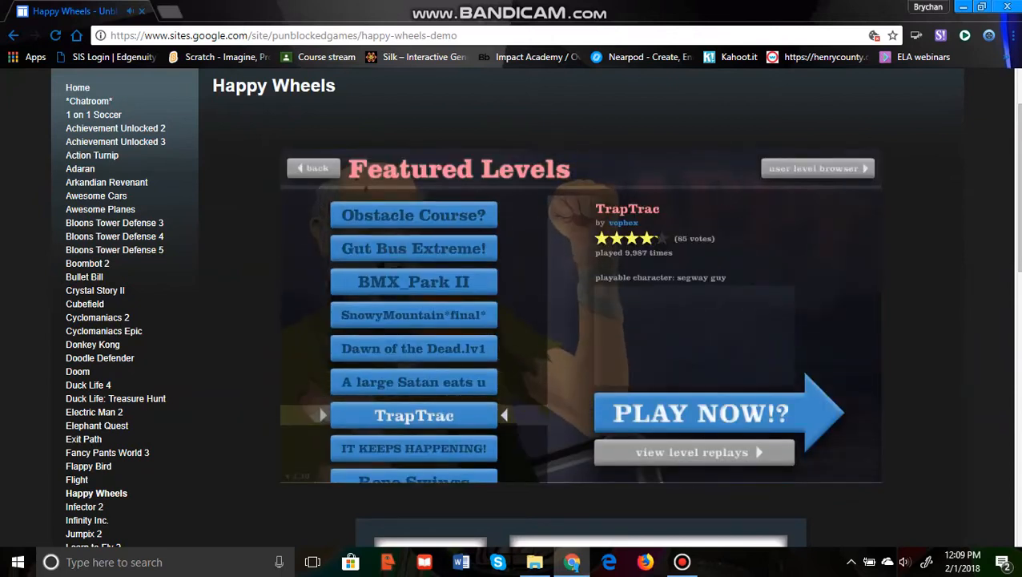
{"action": "left_click", "coordinate": [699, 413]}
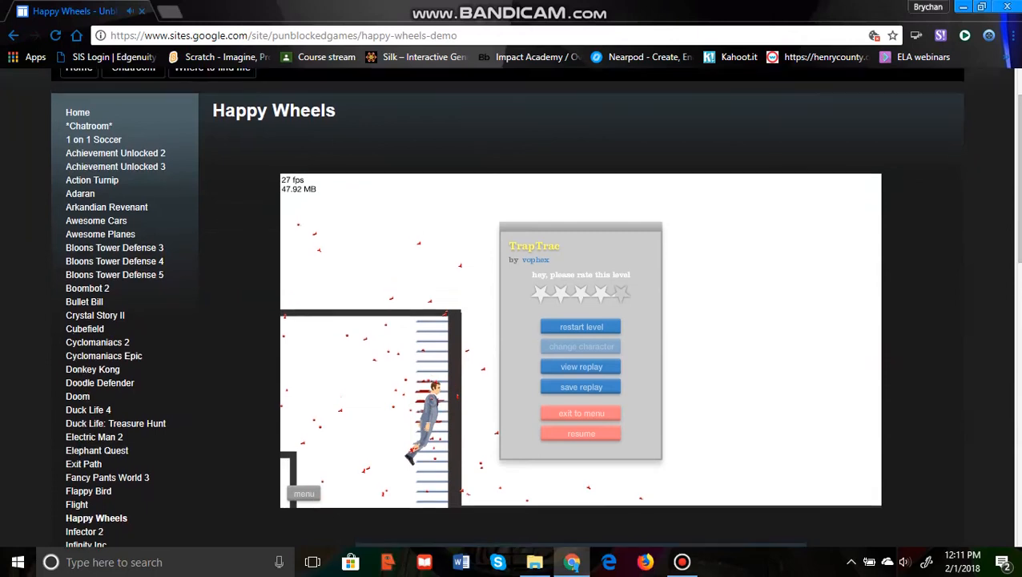
{"action": "scroll", "scroll_direction": "down", "scroll_amount": 3}
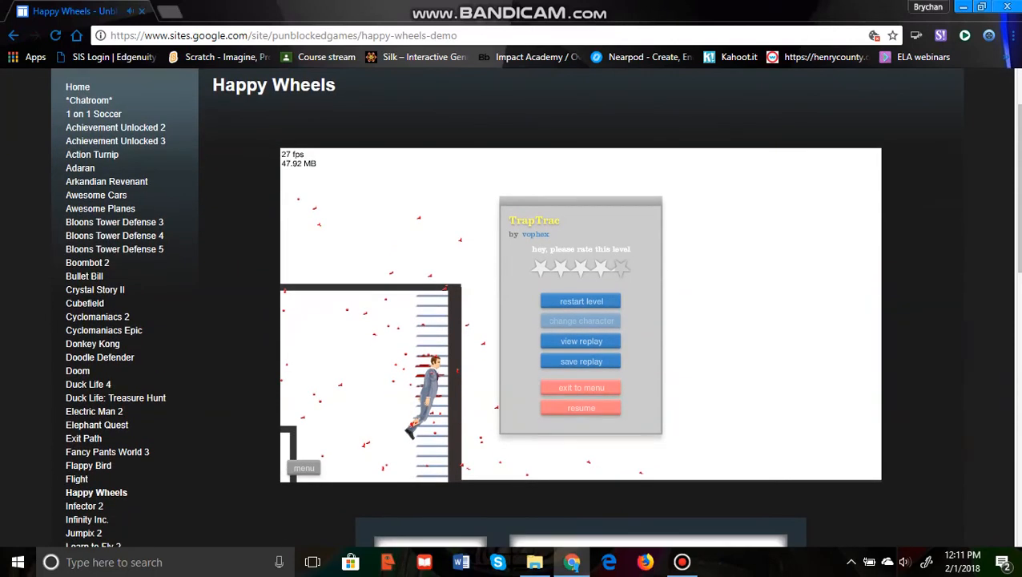
Step: Leave TrapTrac and launch the IT KEEPS HAPPENING featured level, restarting it once from the list
{"action": "left_click", "coordinate": [581, 386]}
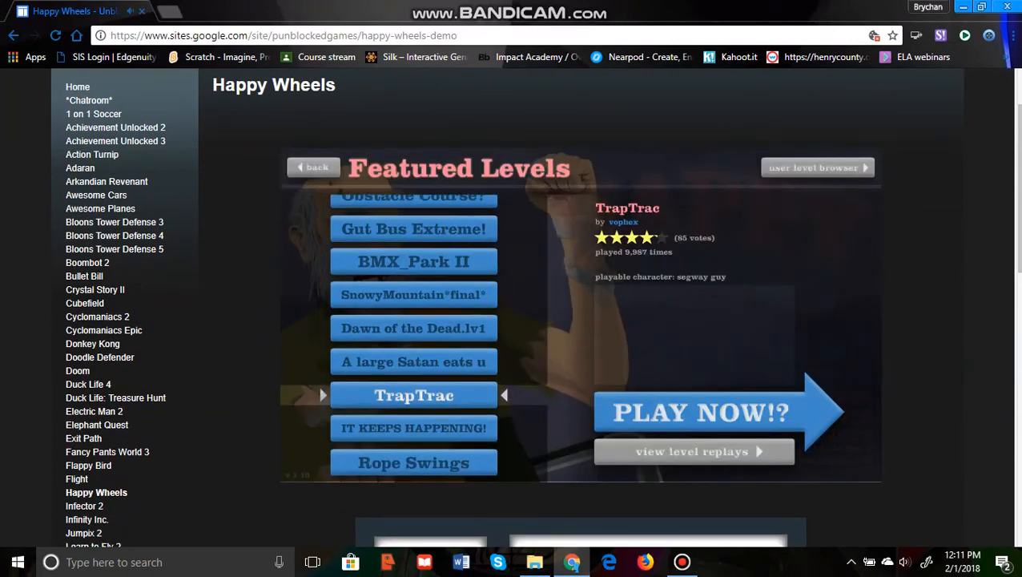
{"action": "left_click", "coordinate": [700, 411]}
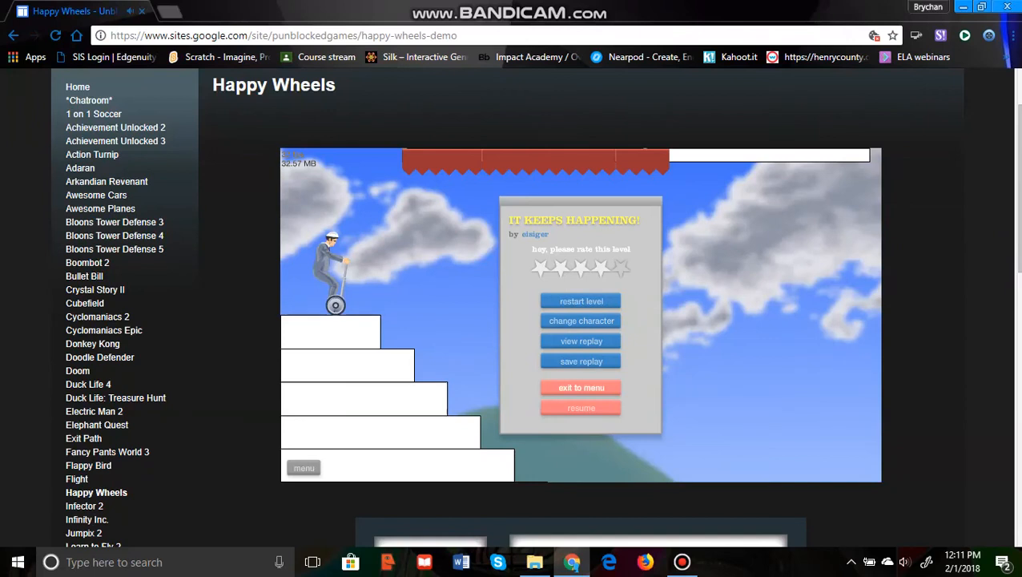
{"action": "left_click", "coordinate": [581, 386]}
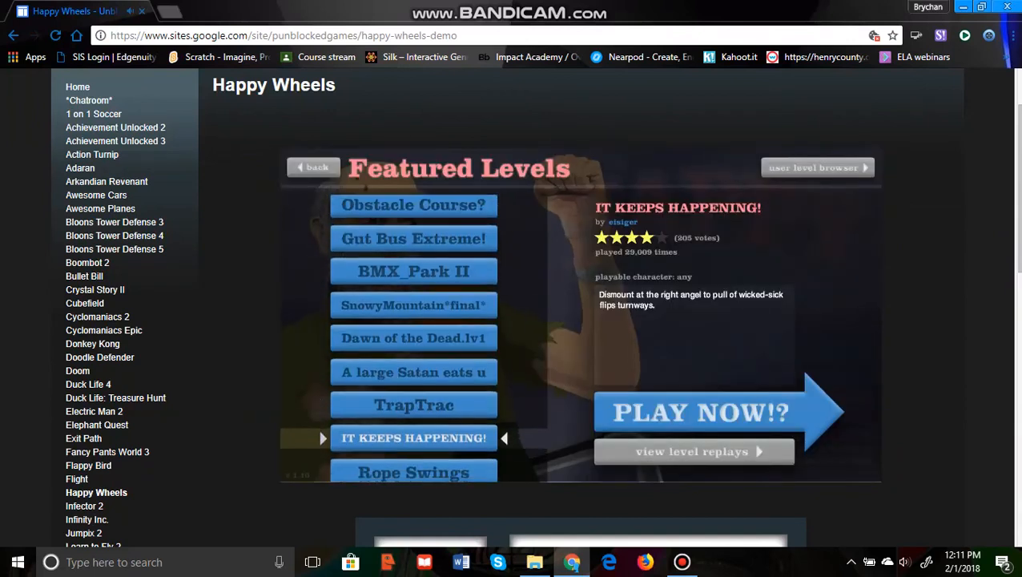
{"action": "left_click", "coordinate": [700, 411]}
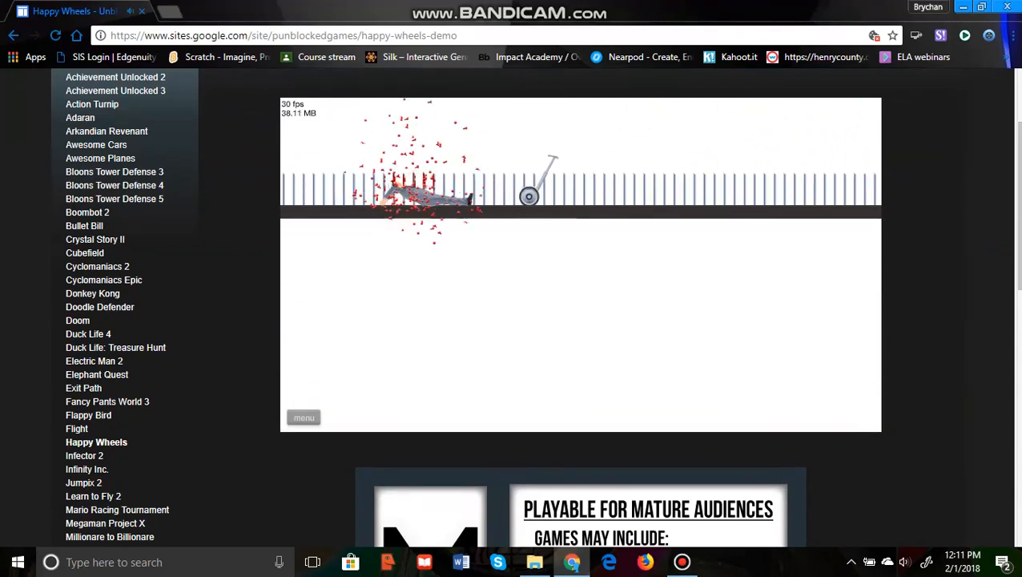
{"action": "scroll", "scroll_direction": "up", "scroll_amount": 3}
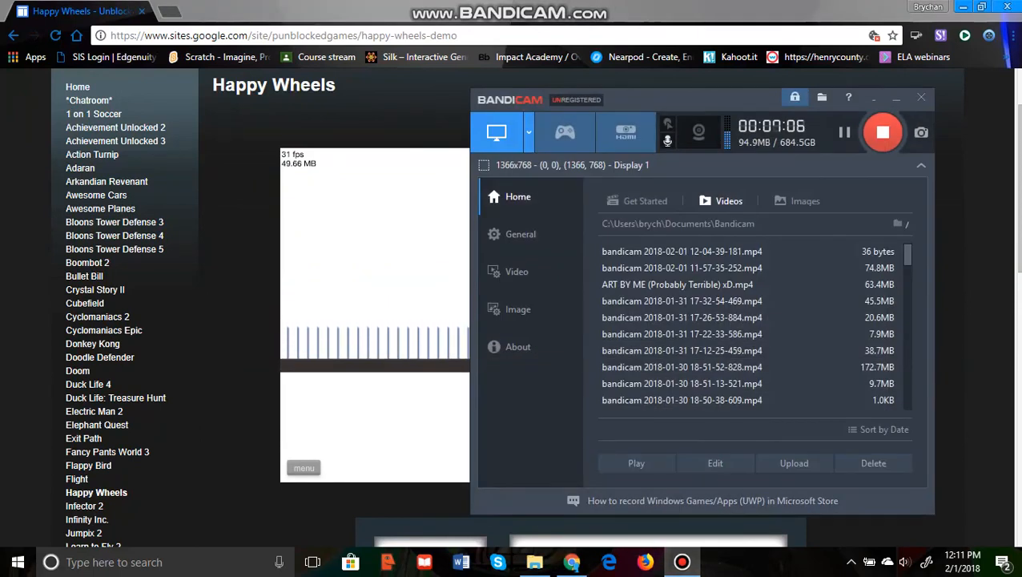
{"action": "mouse_move", "coordinate": [881, 131]}
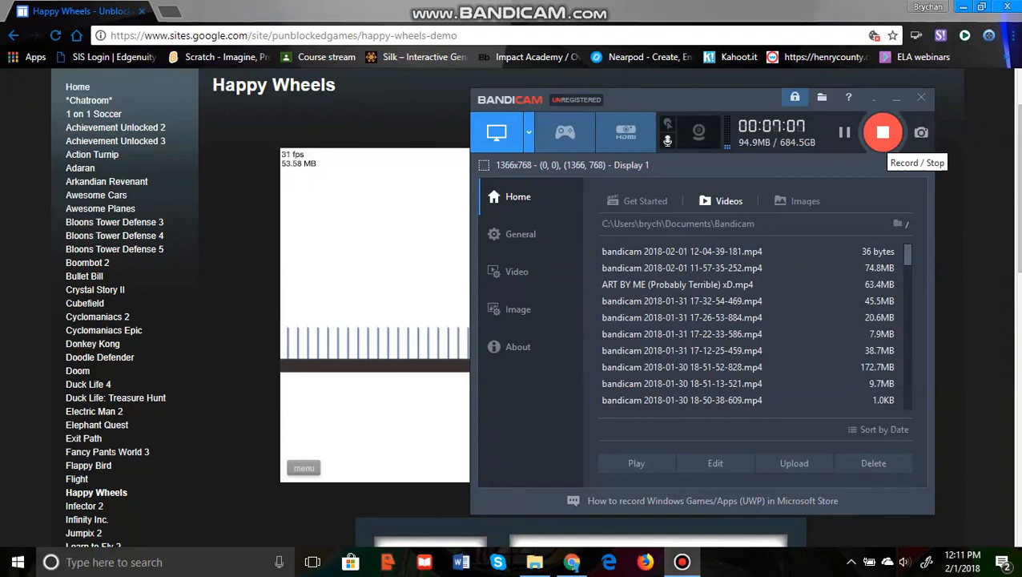